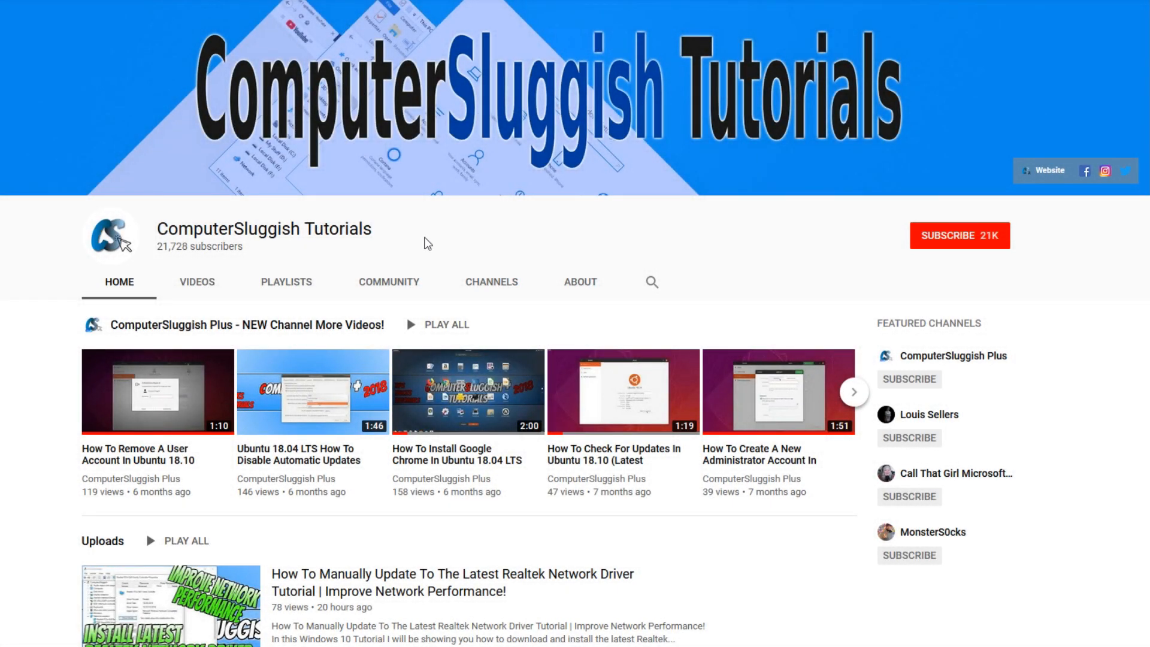
mouse_move(813, 217)
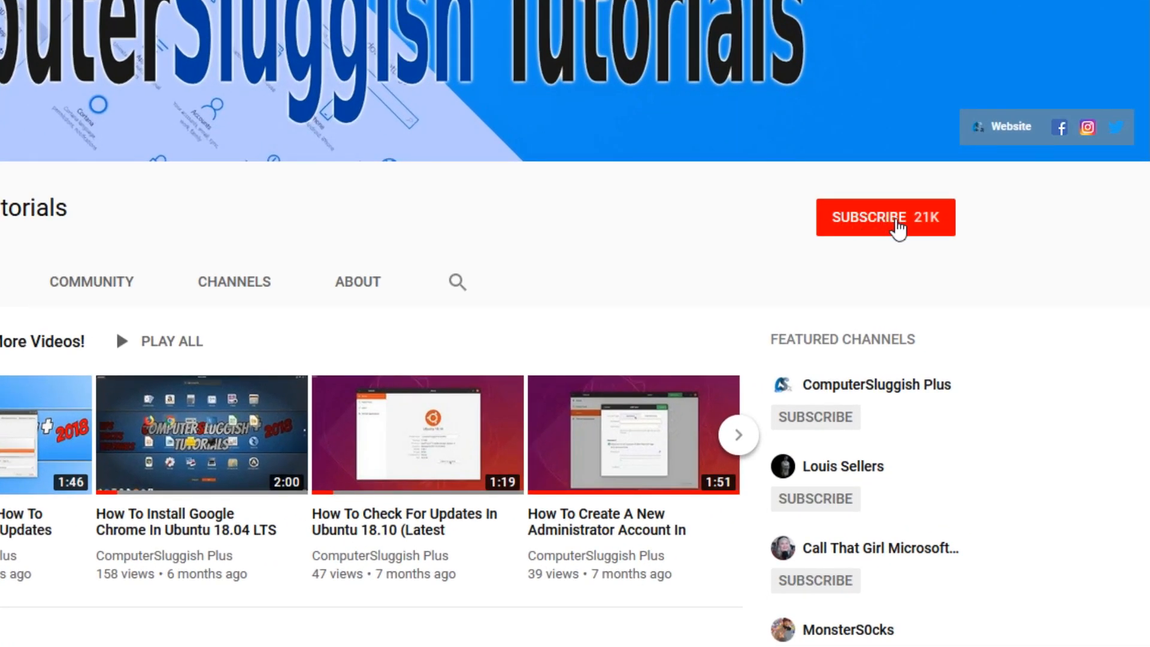
- Subscribe to ComputerSluggish Tutorials with notifications, then search the taskbar for 'defen'
click(885, 216)
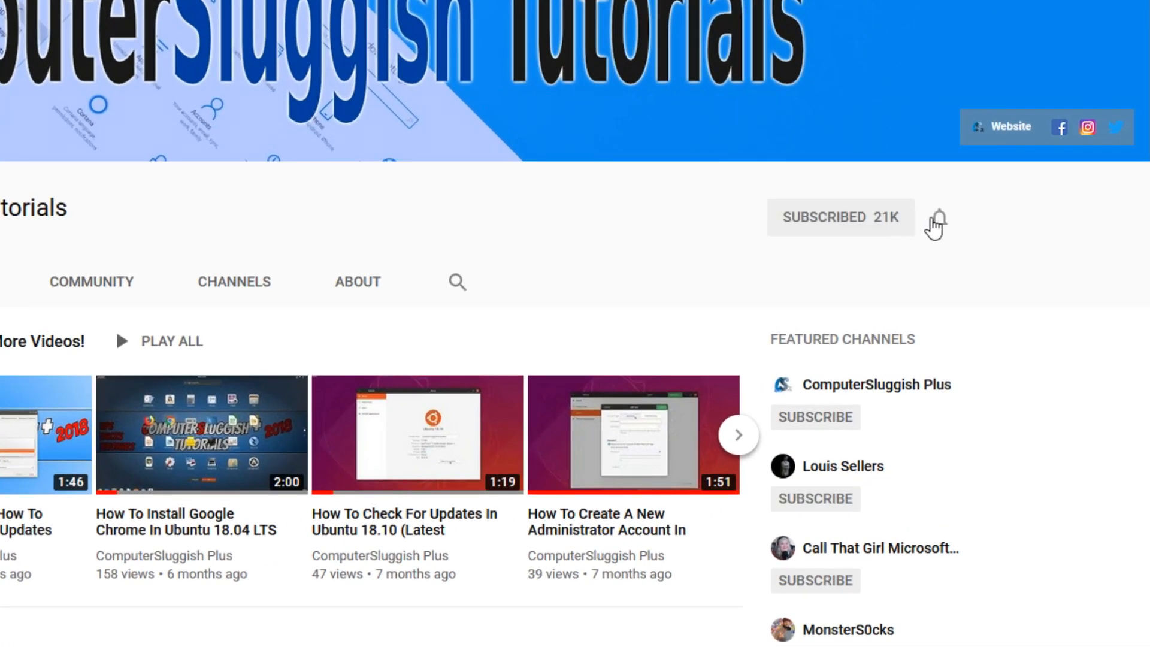
click(936, 218)
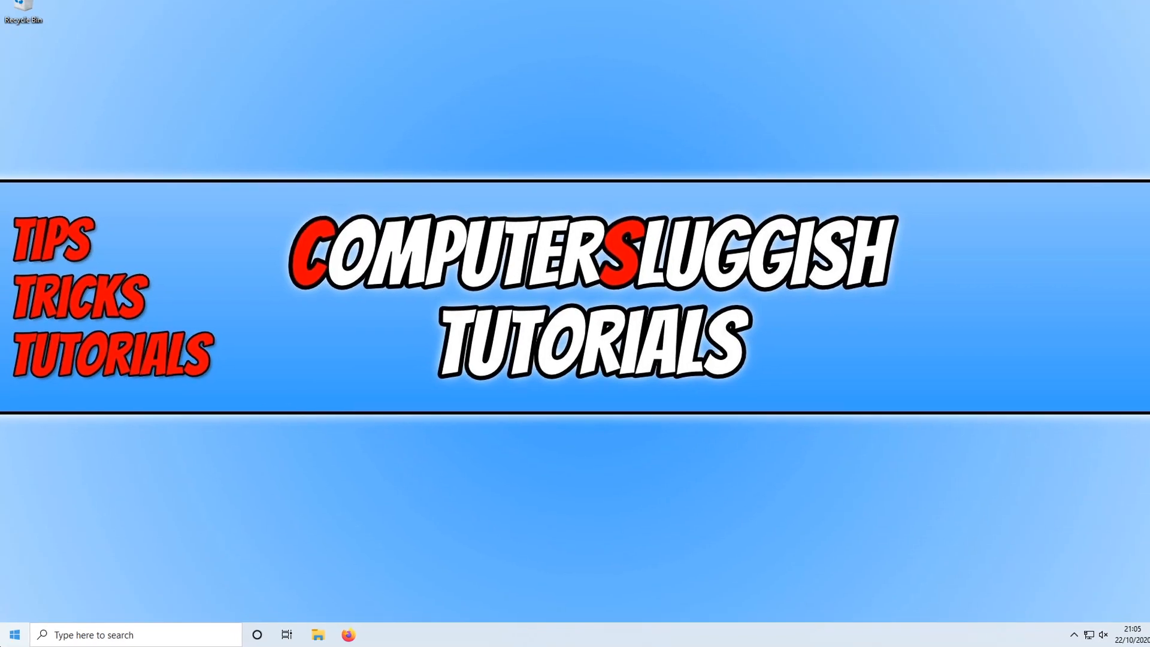
text(defen)
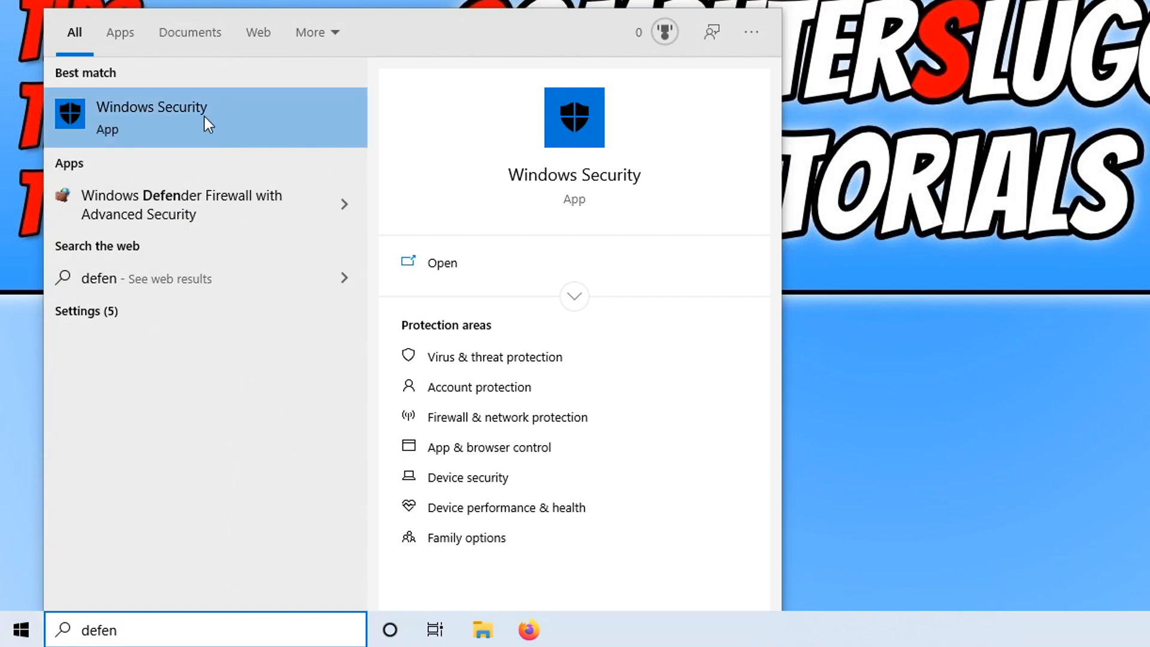
- Launch Windows Security from the search results and go to Virus & threat protection
click(152, 117)
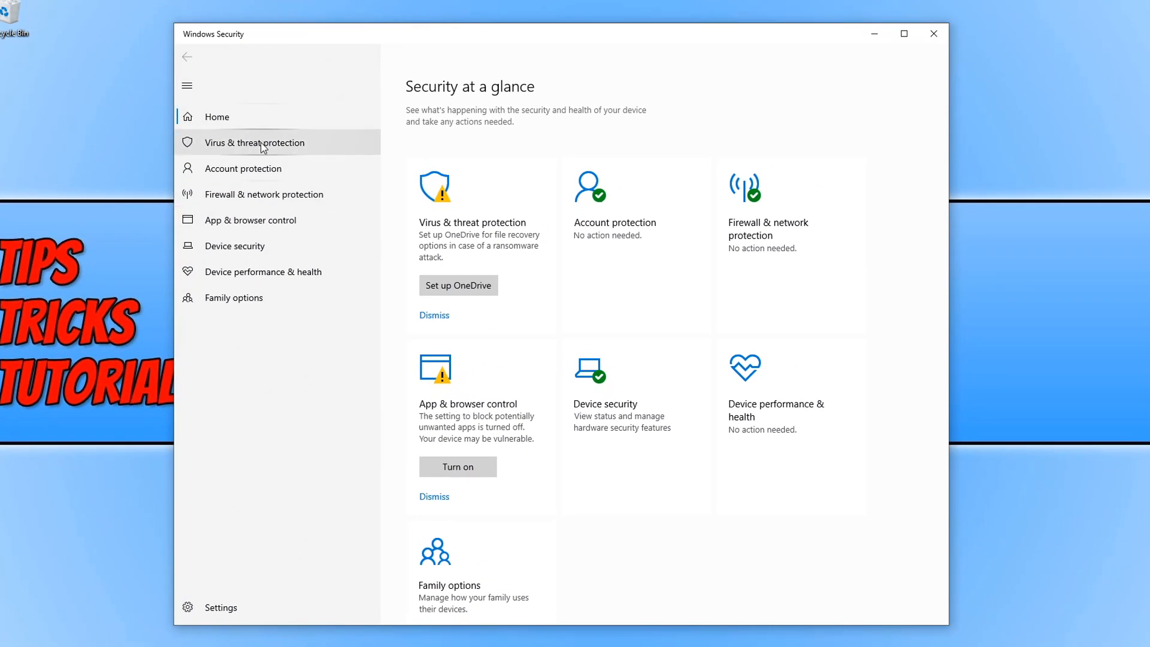
click(255, 142)
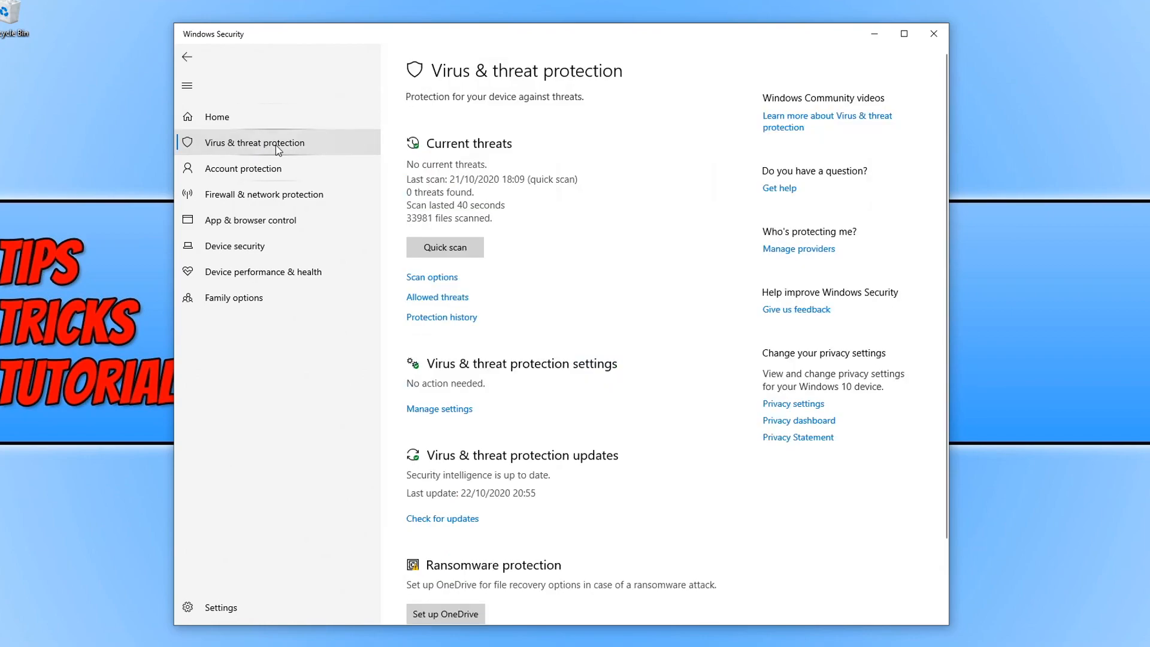
mouse_move(440, 408)
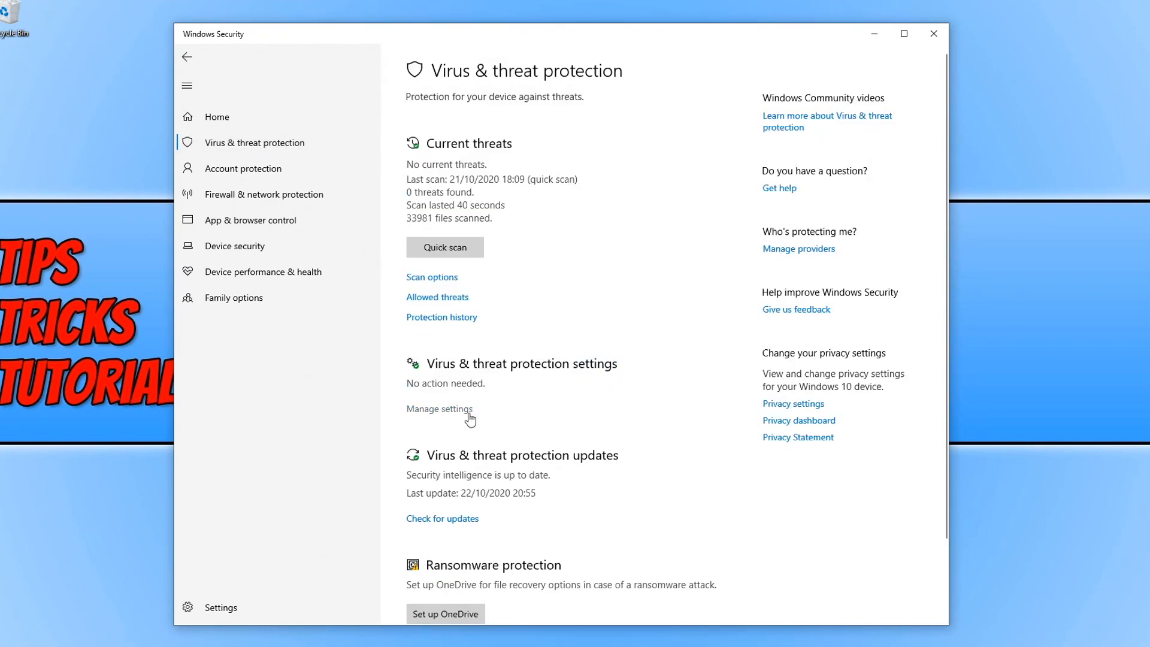
- In Manage settings, switch Real-time protection Off and accept the UAC prompt
click(440, 408)
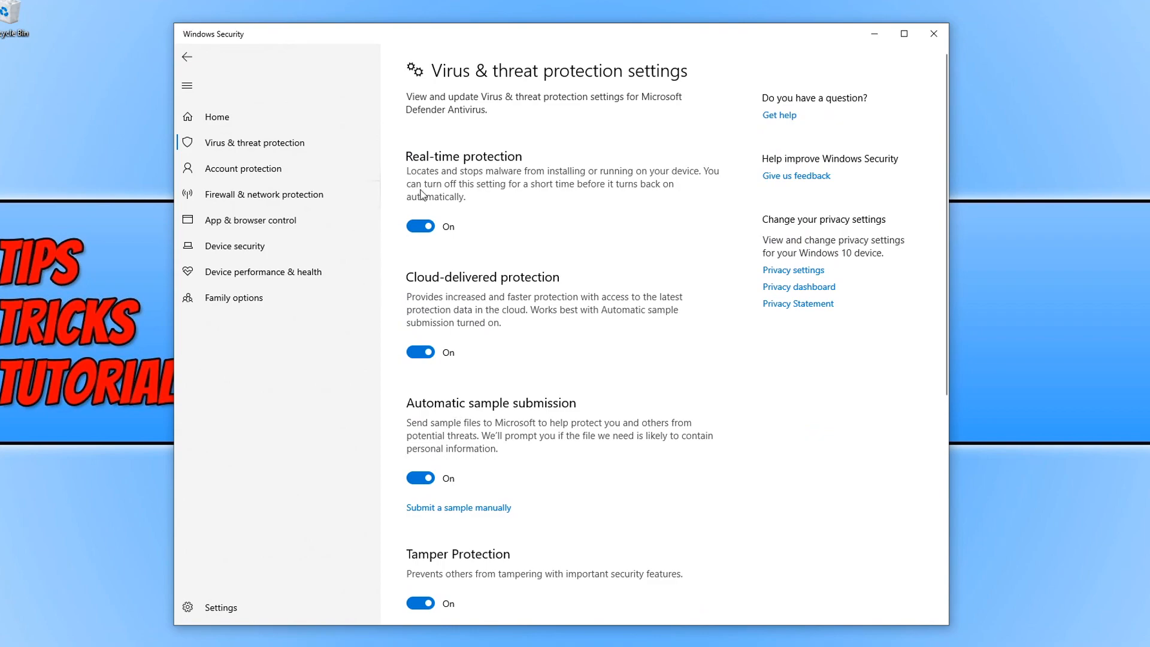
click(421, 227)
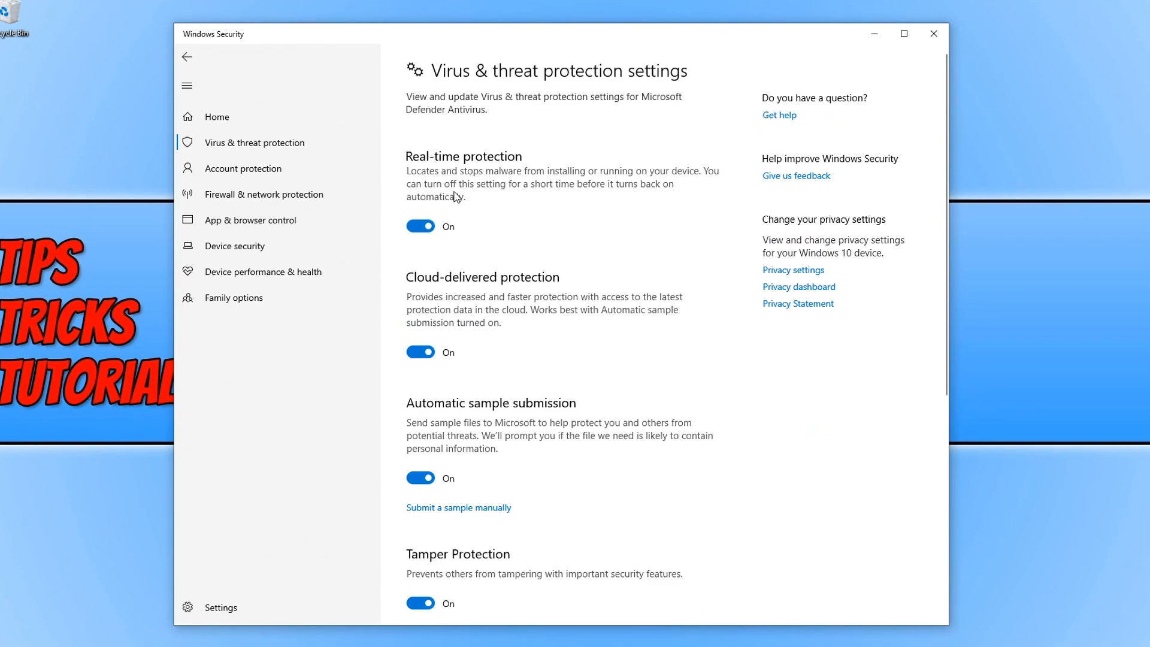
click(421, 227)
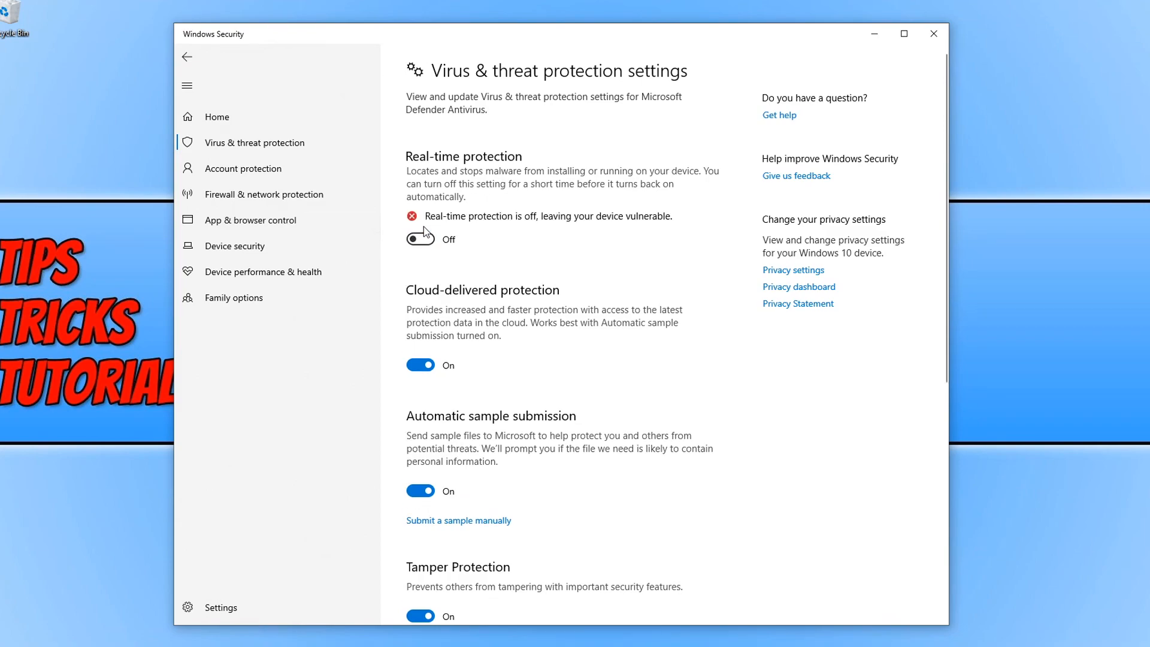
mouse_move(523, 268)
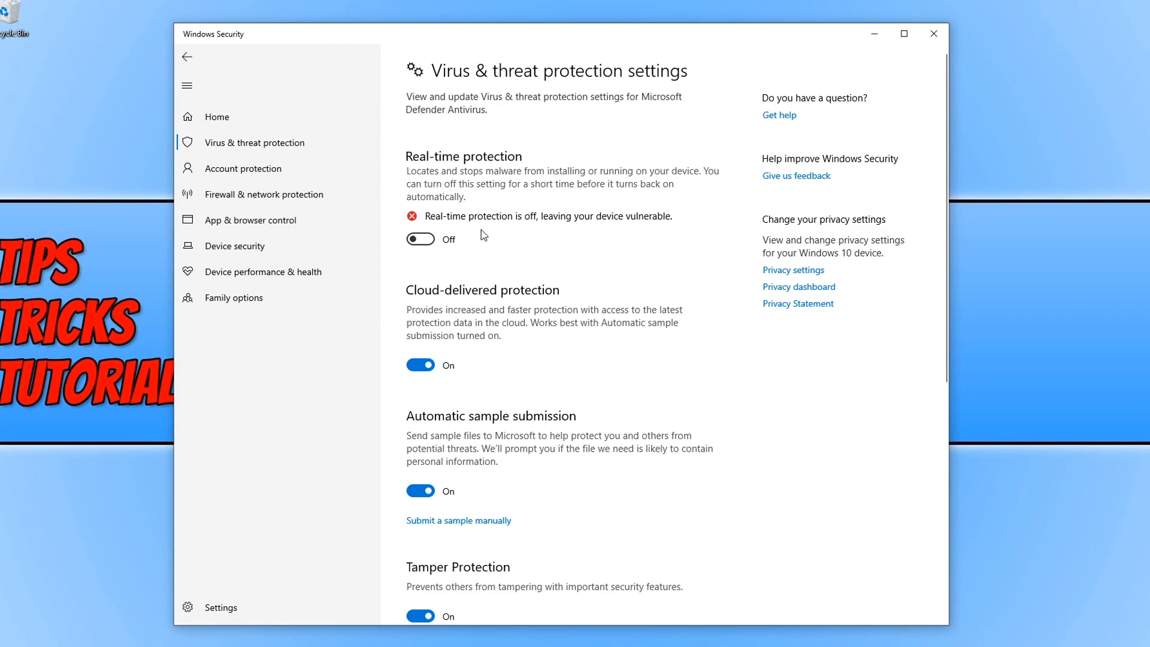
mouse_move(546, 231)
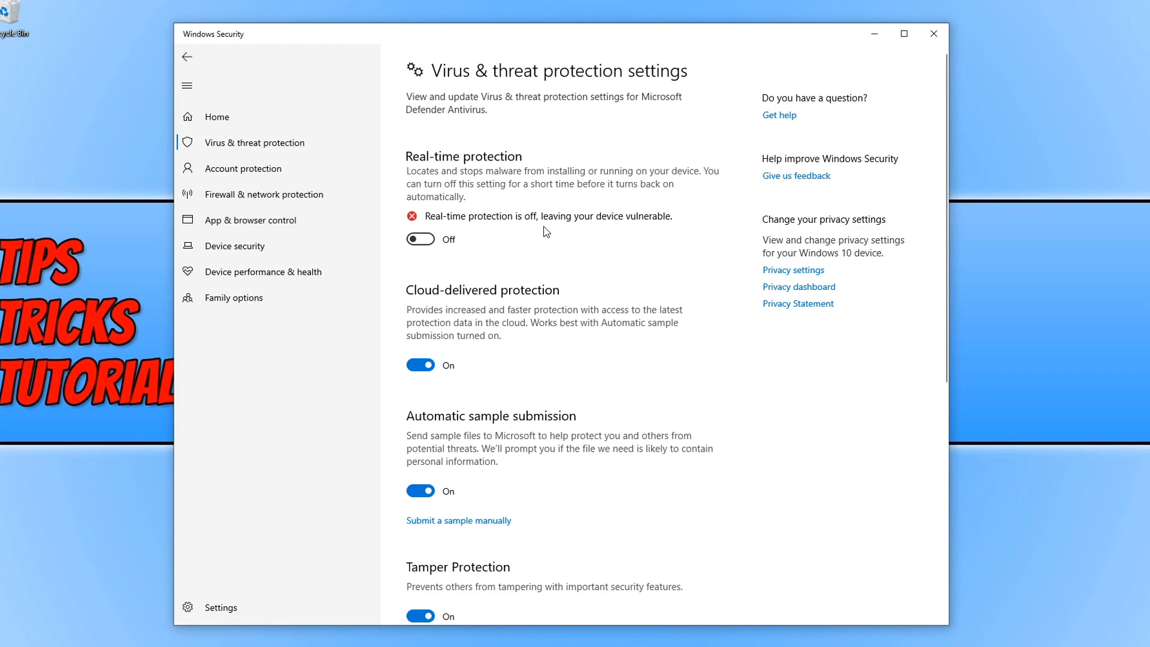
mouse_move(653, 232)
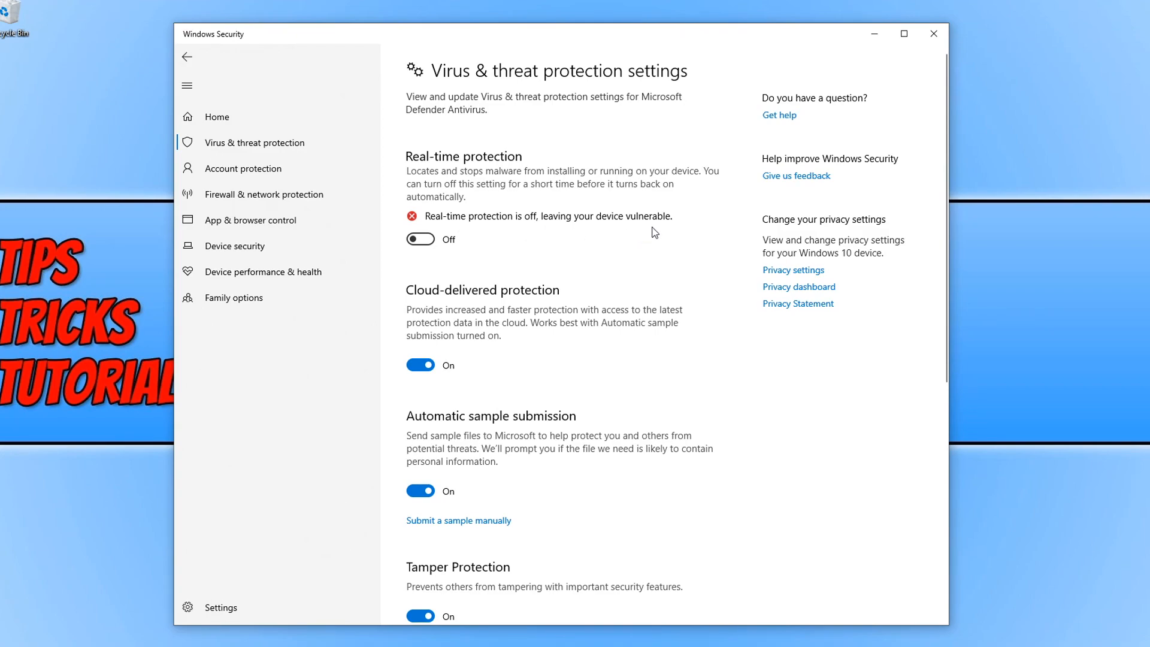